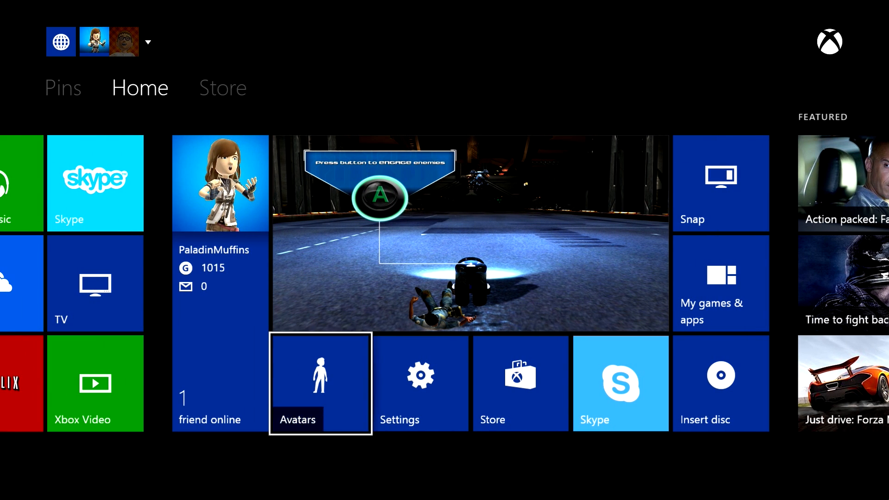
Browse the pinned tiles for Hulu Plus, Netflix and Xbox Video, then move up to the profile tile
scroll(right, 3)
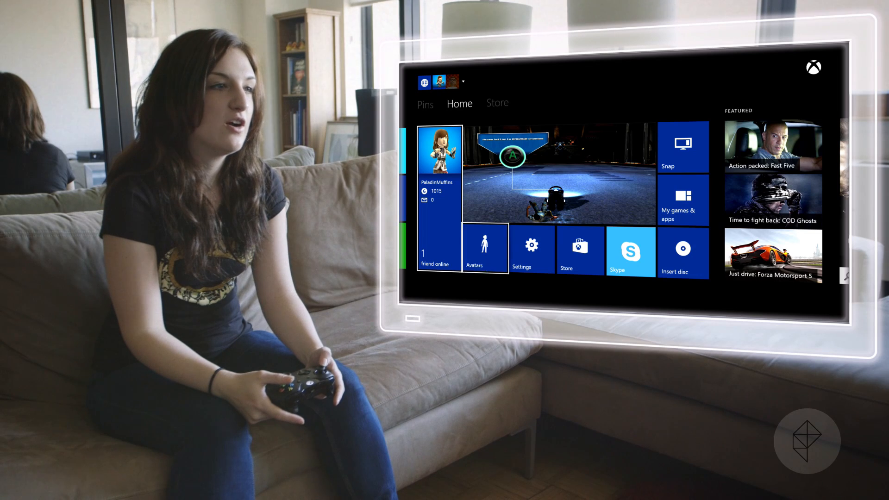
click(484, 249)
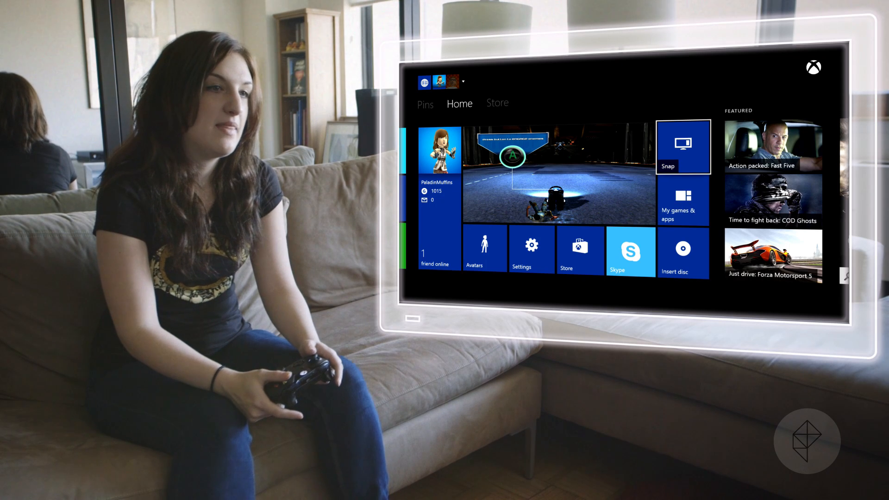
click(630, 250)
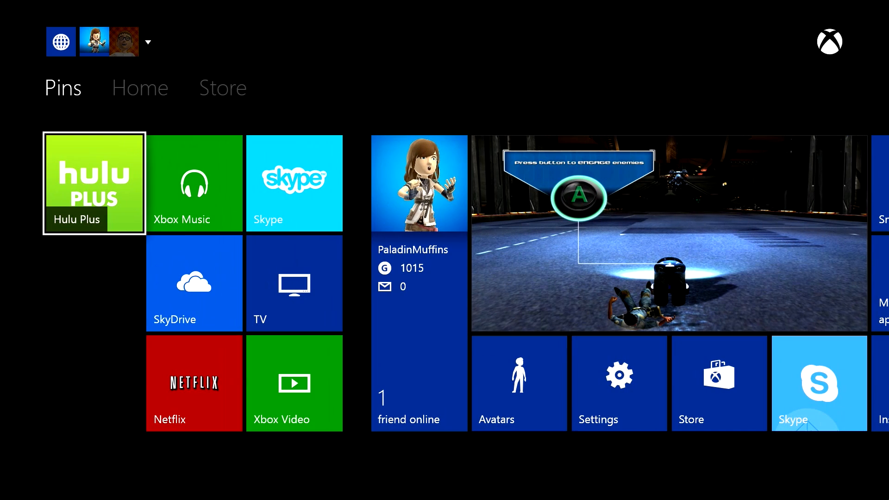
click(294, 383)
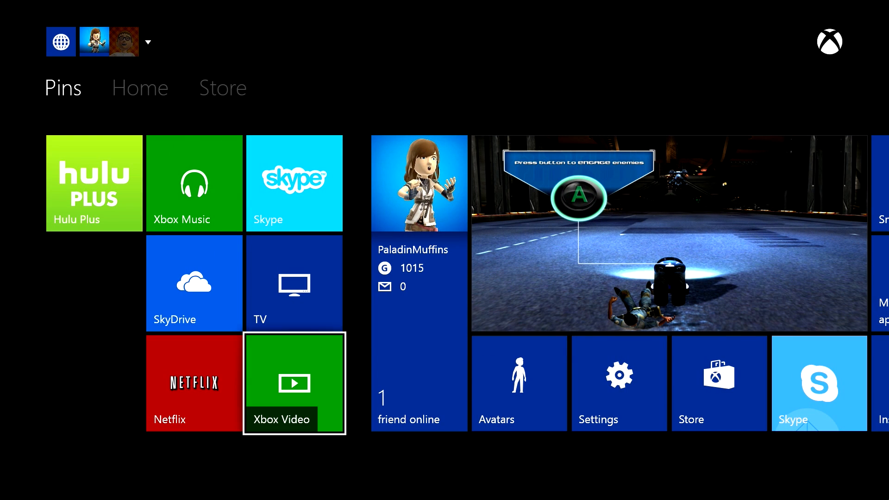
key(up)
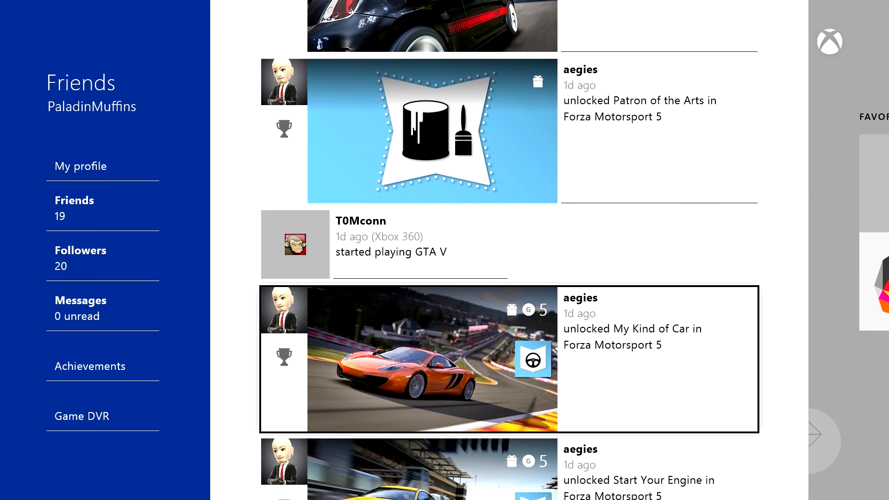
Scroll through PaladinMuffins' Friends activity feed of recent achievements and games
scroll(down, 3)
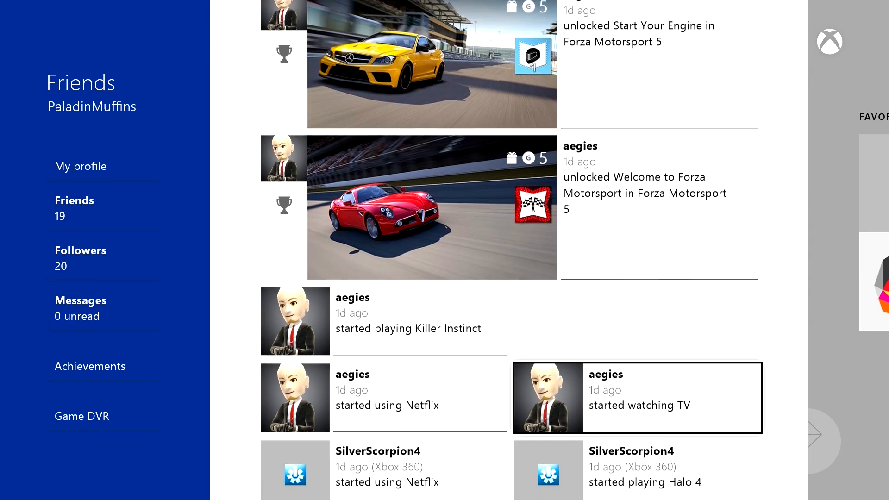
scroll(down, 3)
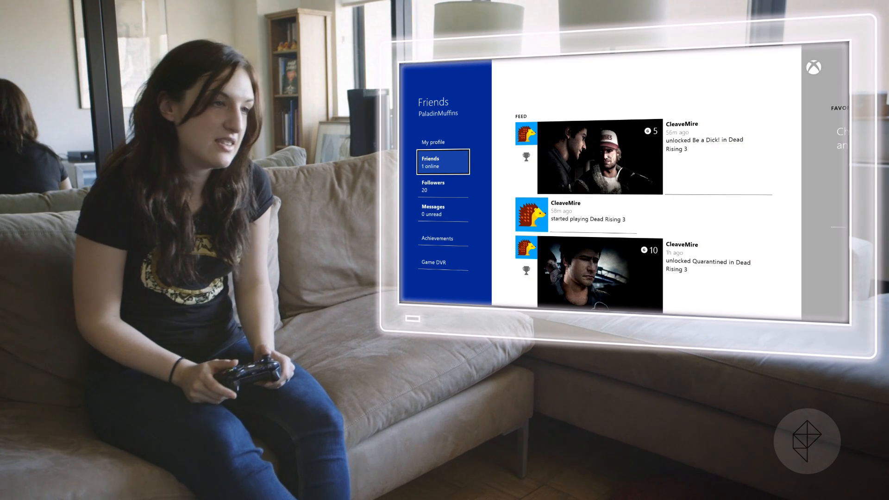
click(443, 142)
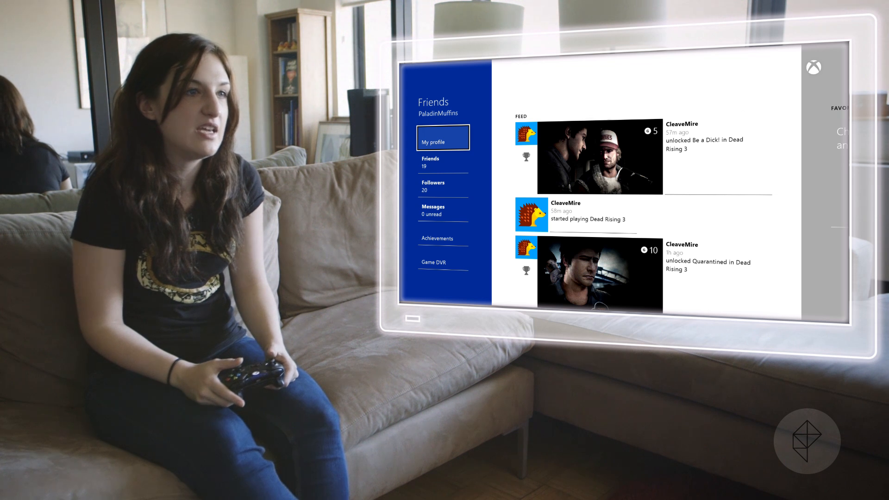
scroll(down, 3)
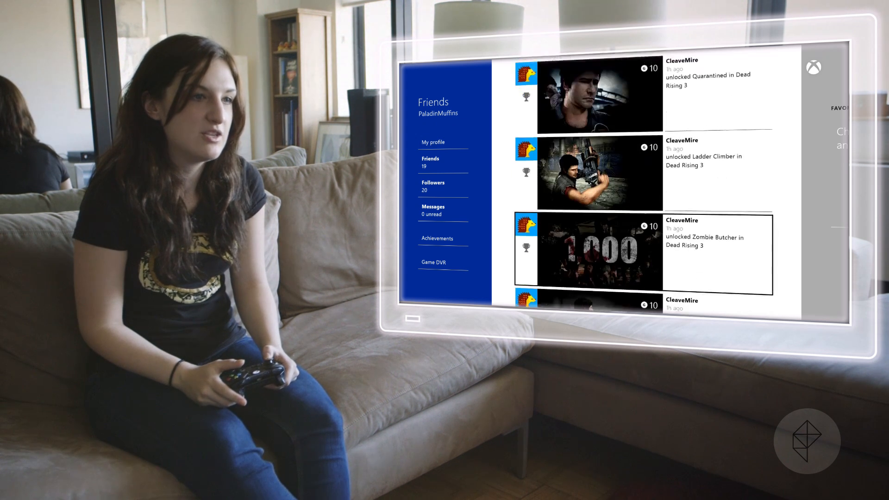
scroll(down, 3)
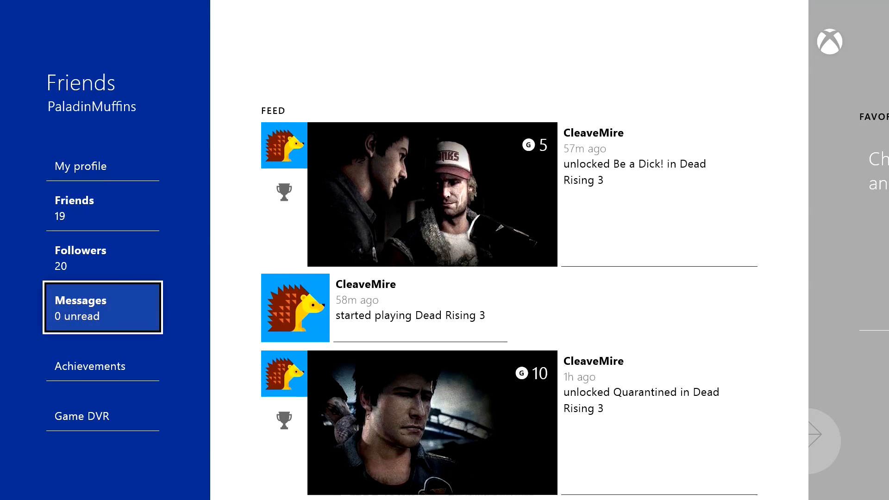
scroll(down, 3)
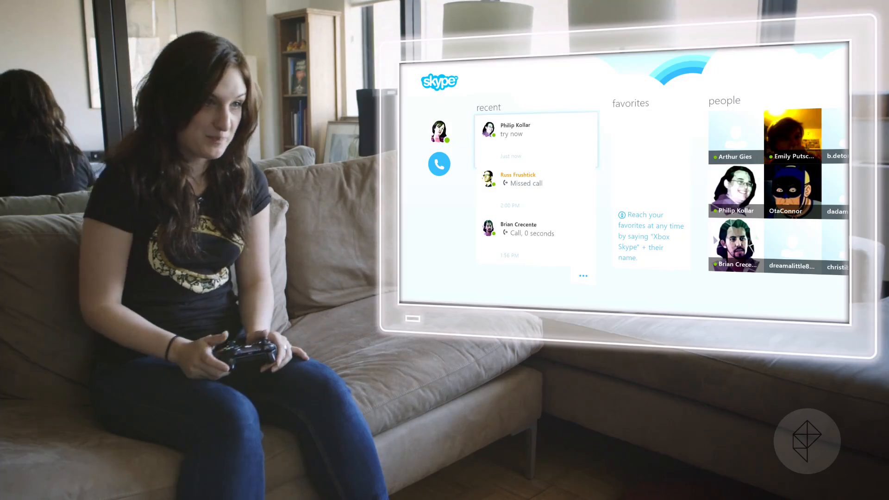
click(515, 129)
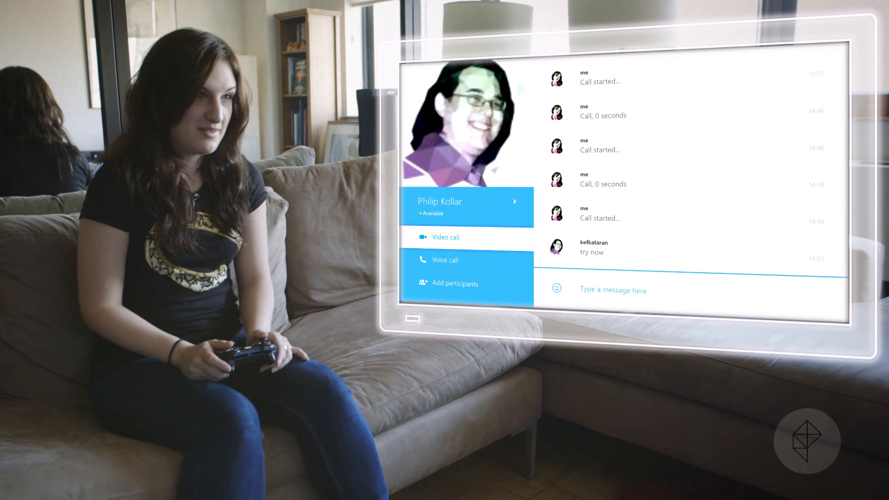
click(446, 238)
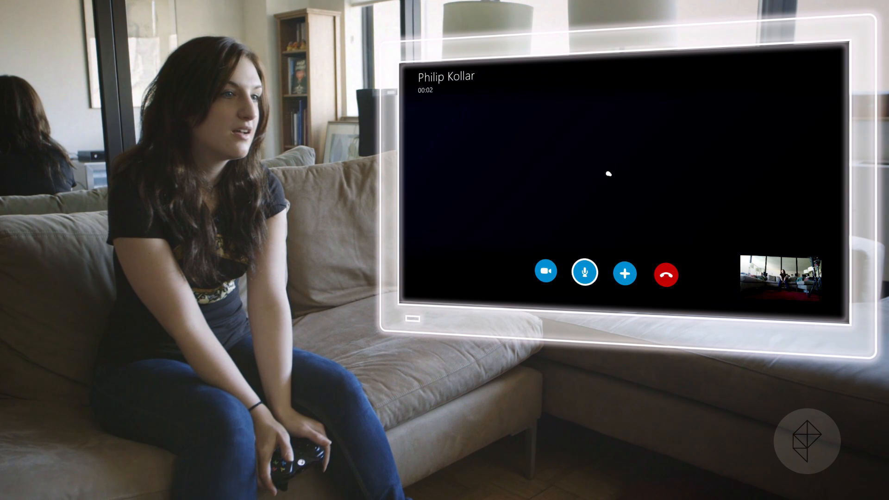
click(545, 272)
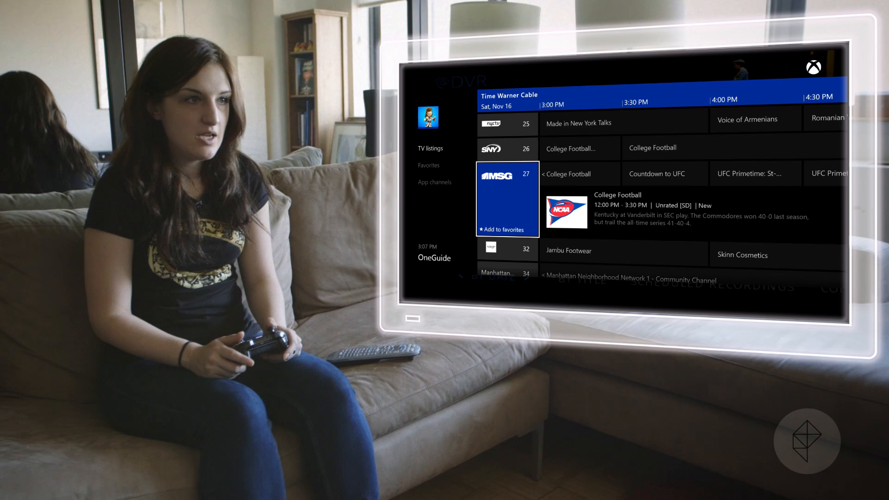
Show the OneGuide TV listings grid for the cable provider's channels
click(429, 164)
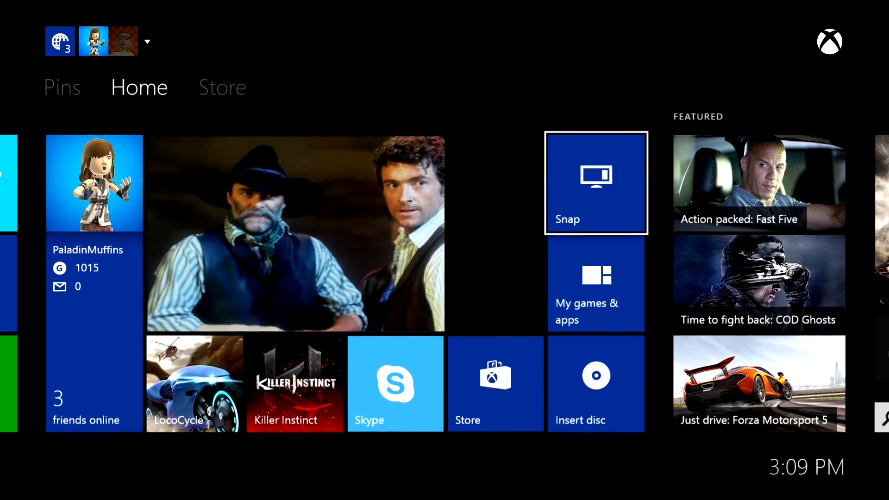
Snap Internet Explorer with Polygon beside the playing TV show
click(596, 182)
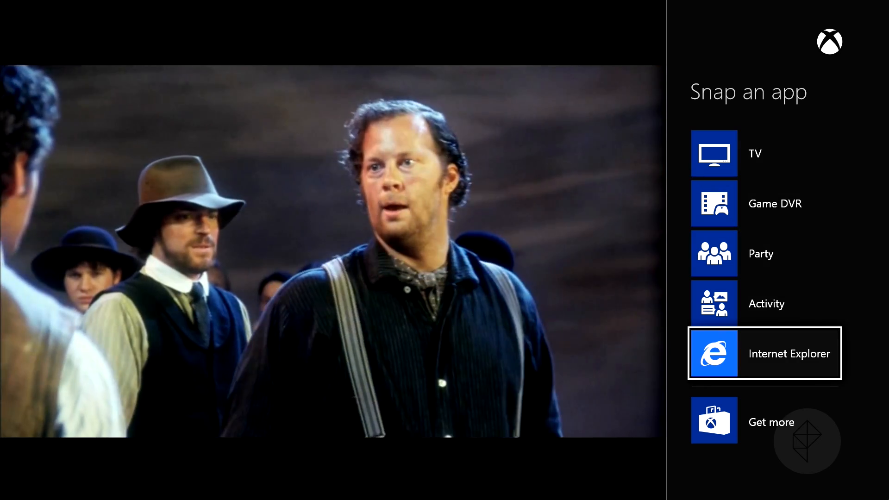
click(763, 353)
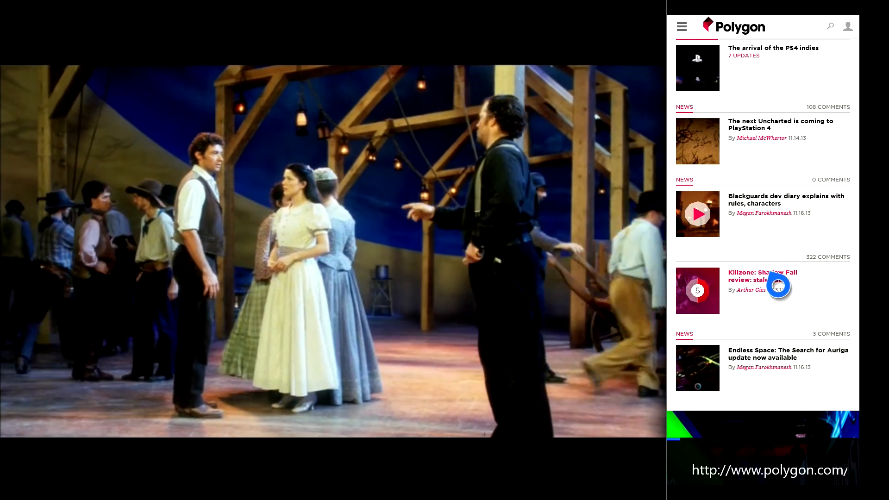
Go Home and bring Internet Explorer up full screen on Polygon's homepage
click(762, 276)
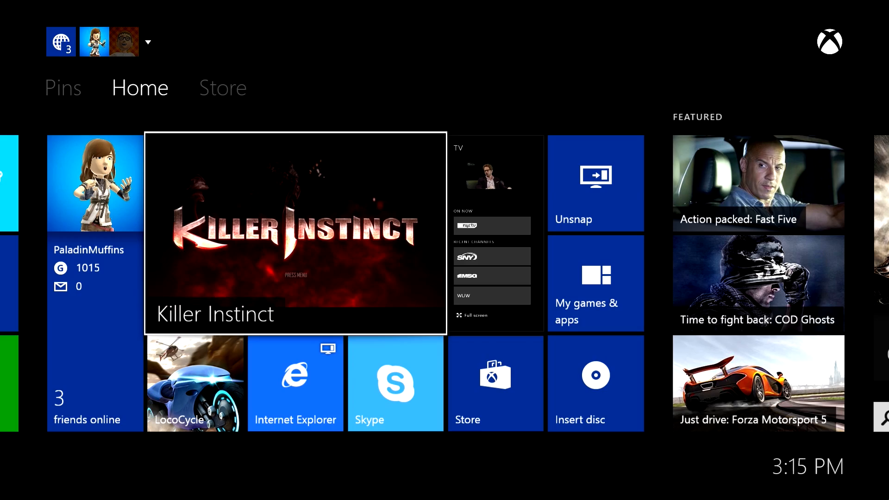
click(294, 230)
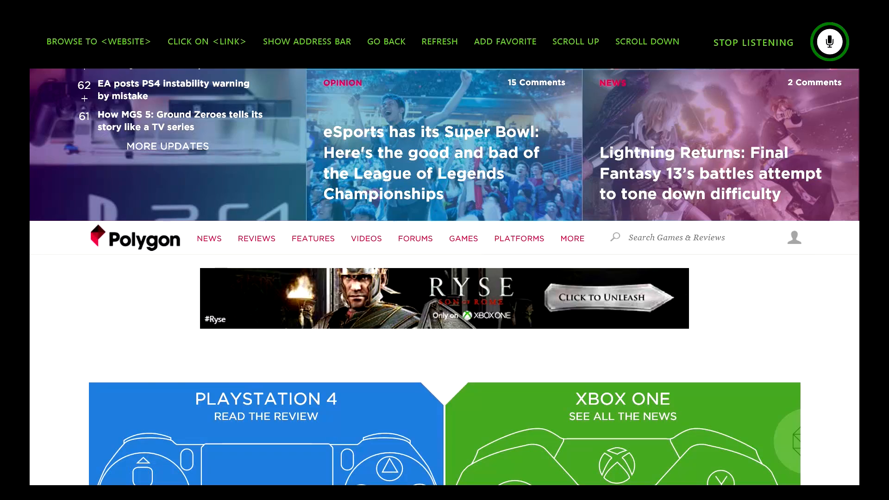
Scroll down Polygon and open 'The next Uncharted is coming to PlayStation 4'
scroll(down, 3)
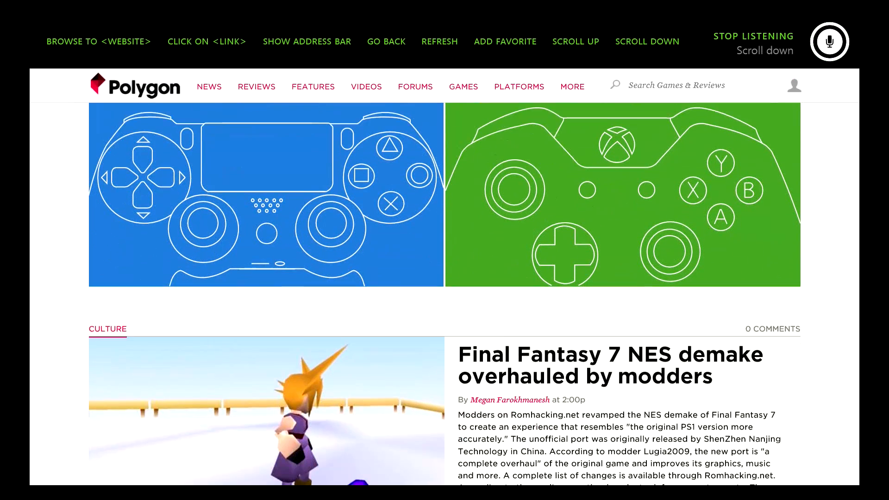
scroll(down, 3)
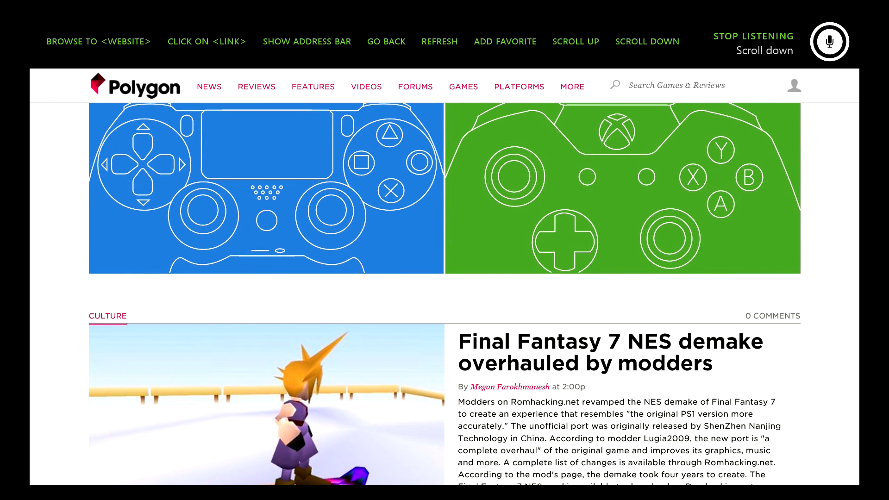
scroll(down, 3)
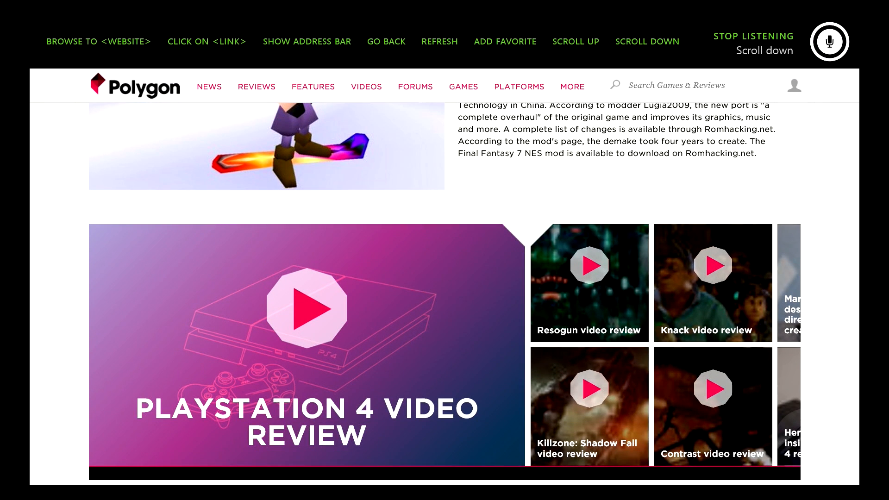
scroll(down, 3)
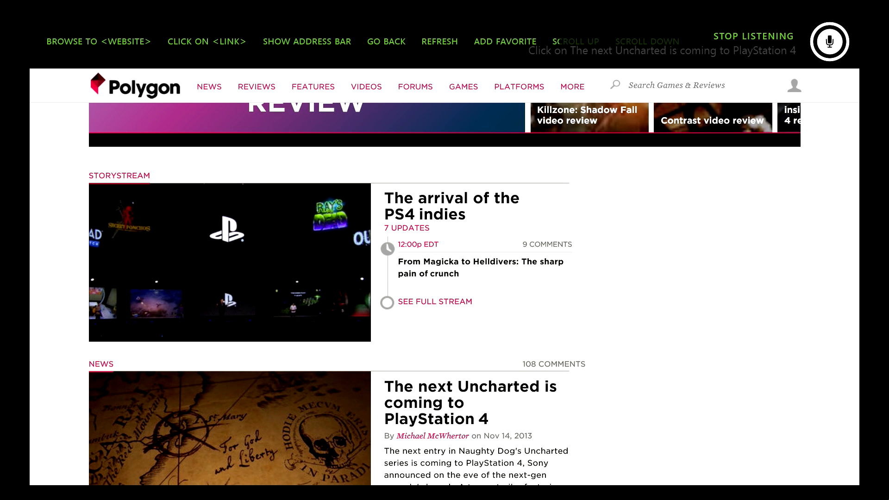
click(470, 403)
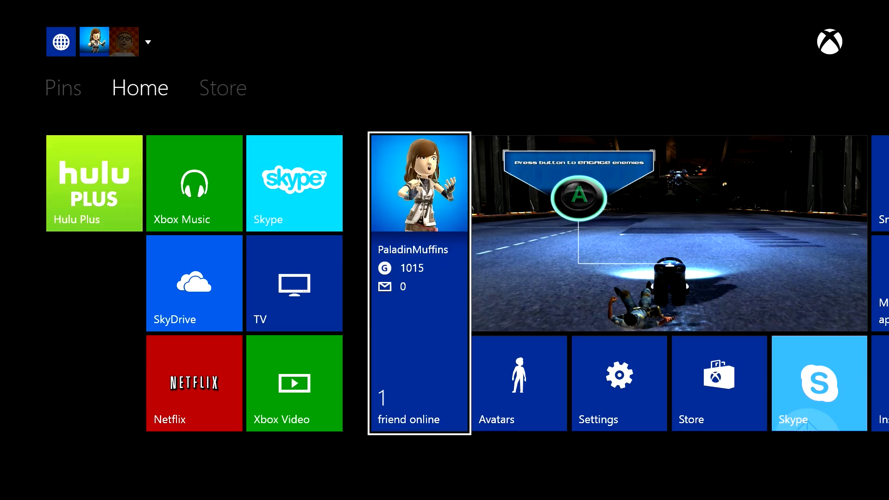
Scroll right to the Featured promotions for Fast Five, COD Ghosts and Forza Motorsport 5
scroll(right, 3)
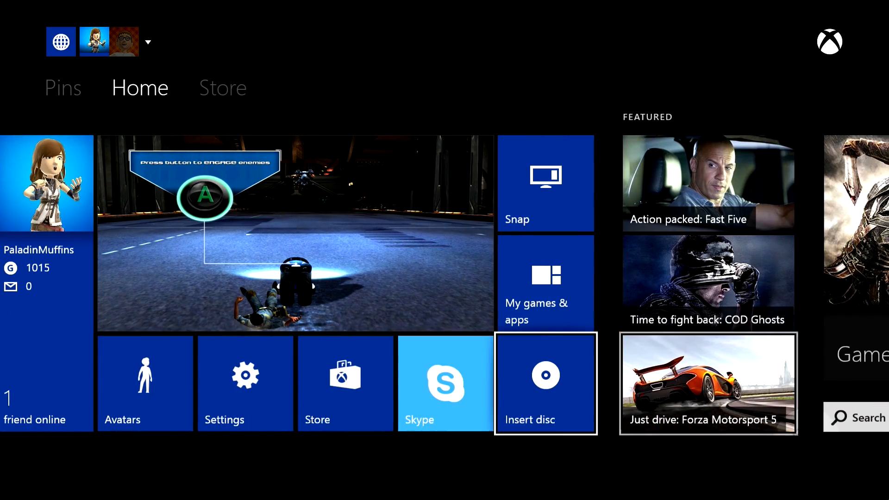